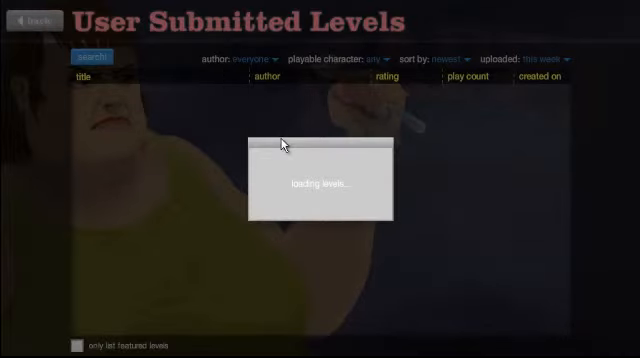
{"action": "mouse_move", "coordinate": [284, 150]}
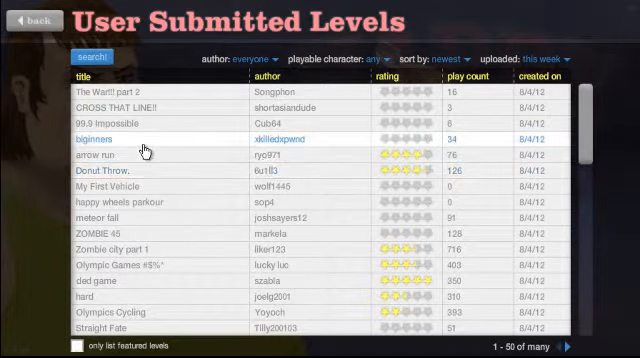
Launch the arrow run level via Play Now and choose a character for it.
{"action": "left_click", "coordinate": [104, 156]}
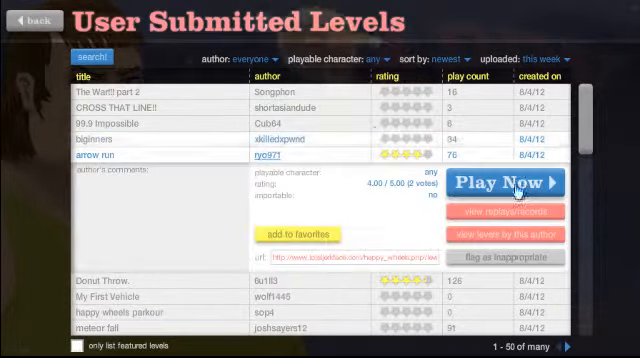
{"action": "left_click", "coordinate": [504, 184]}
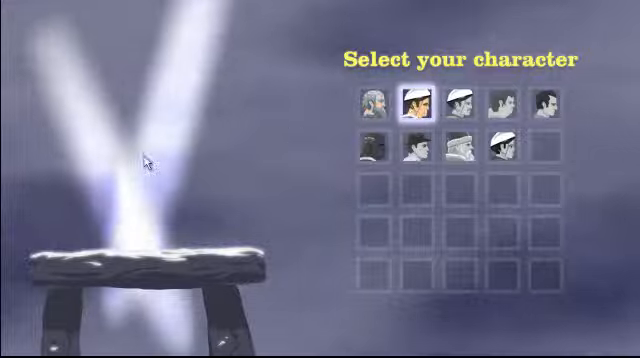
{"action": "left_click", "coordinate": [412, 102]}
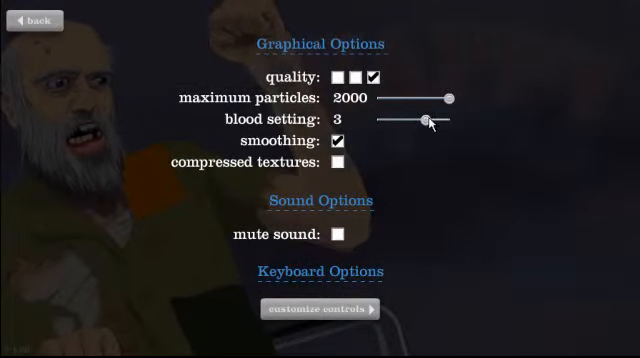
Lower the blood setting to 2, go back to the level list and launch another level.
{"action": "left_click_drag", "start_coordinate": [430, 120], "coordinate": [400, 120]}
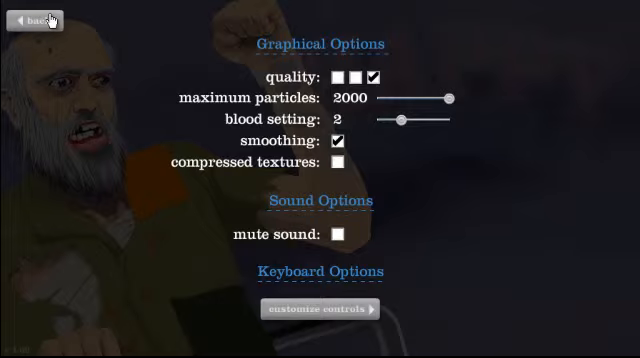
{"action": "left_click", "coordinate": [36, 20]}
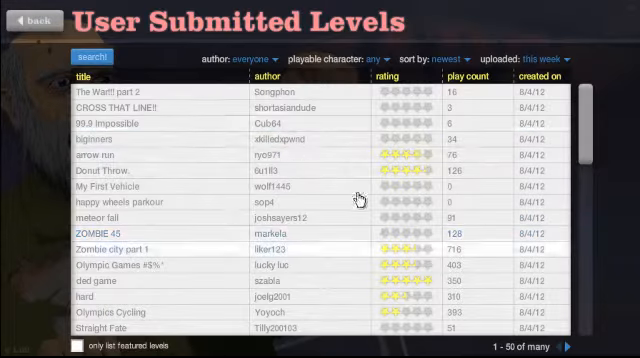
{"action": "left_click", "coordinate": [120, 124]}
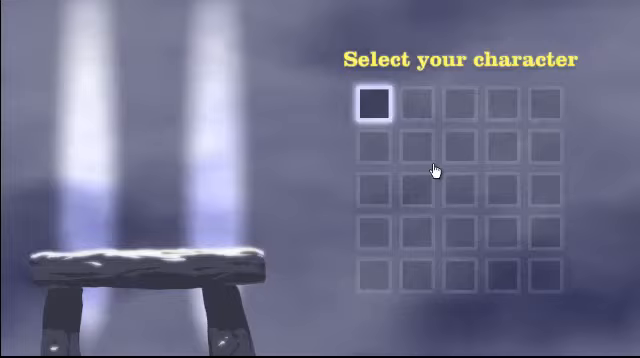
Run the level with a chosen character until it ends in a crash, then pause it.
{"action": "left_click", "coordinate": [372, 104]}
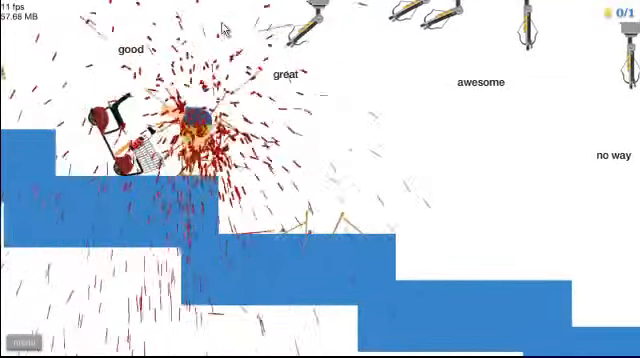
{"action": "left_click", "coordinate": [16, 336]}
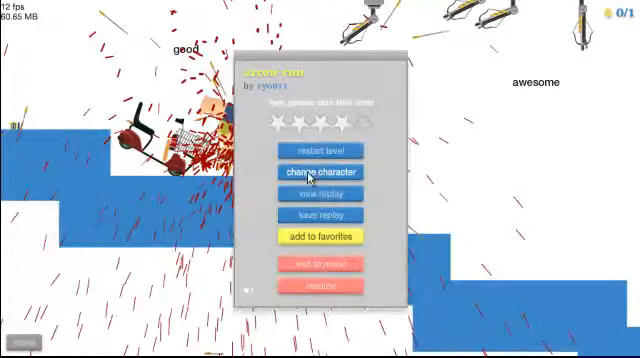
Exit the level back to the user-submitted levels list showing arrow run's details.
{"action": "left_click", "coordinate": [316, 172]}
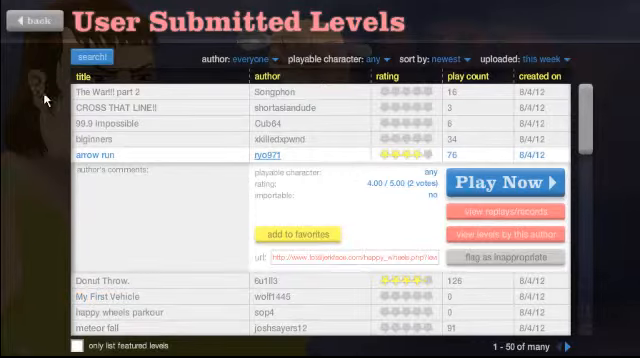
{"action": "mouse_move", "coordinate": [180, 290]}
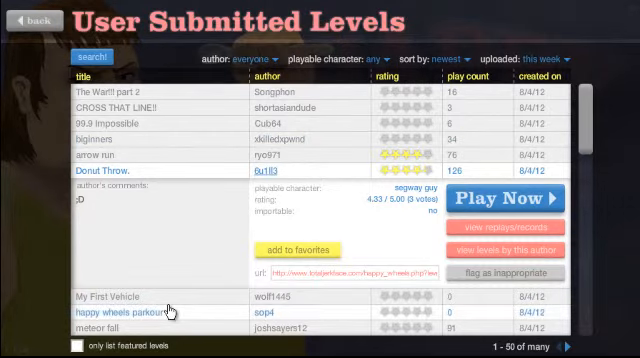
Scroll through the level while playing it to the end and bringing up its menu.
{"action": "scroll", "scroll_direction": "down", "scroll_amount": 3}
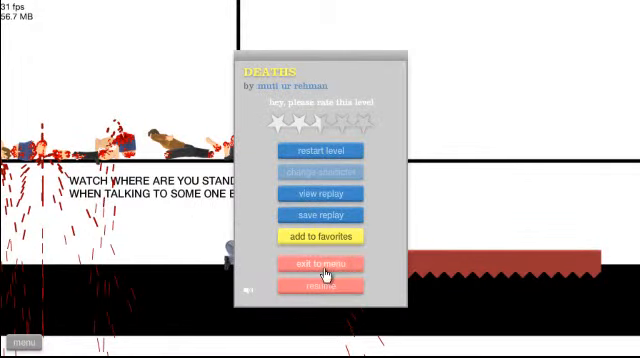
Exit to the level list and launch the killer santa level via Play Now.
{"action": "left_click", "coordinate": [320, 264]}
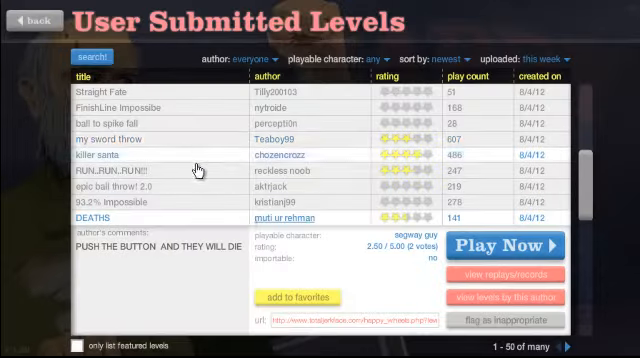
{"action": "left_click", "coordinate": [90, 158]}
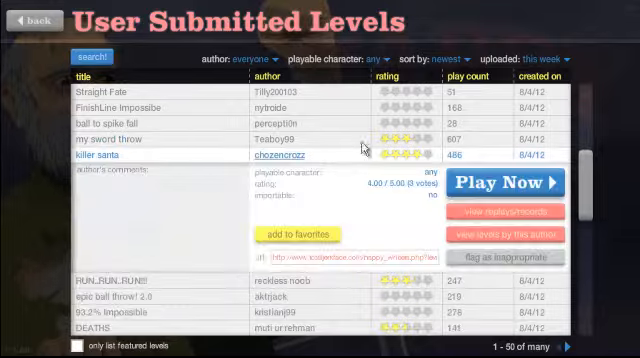
{"action": "left_click", "coordinate": [504, 184]}
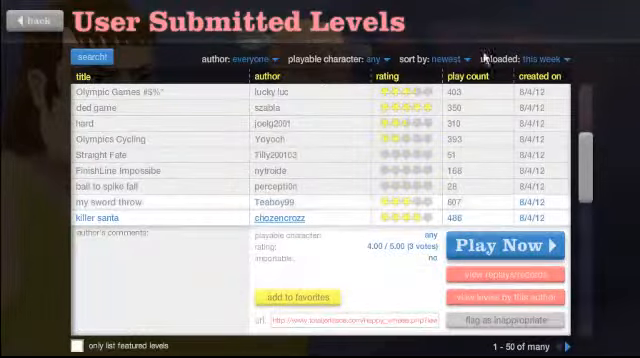
Sort the level list by rating and pick the Rope Swing HARD level to play.
{"action": "left_click", "coordinate": [466, 56]}
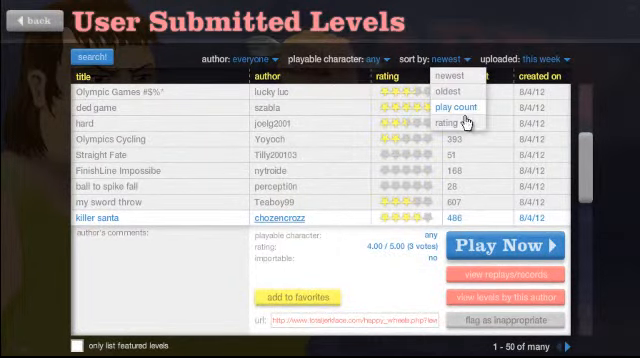
{"action": "left_click", "coordinate": [448, 124]}
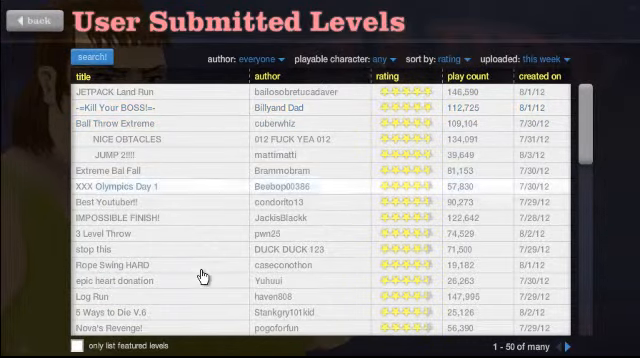
{"action": "left_click", "coordinate": [120, 264]}
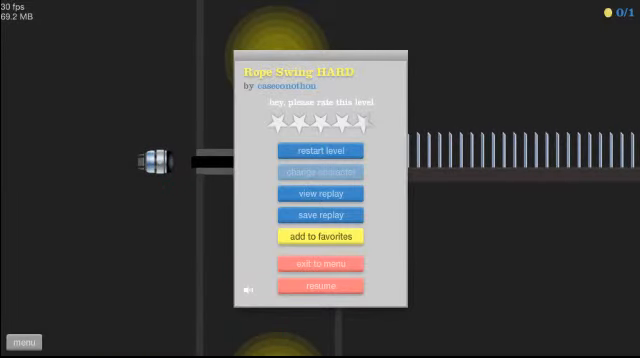
{"action": "mouse_move", "coordinate": [572, 64]}
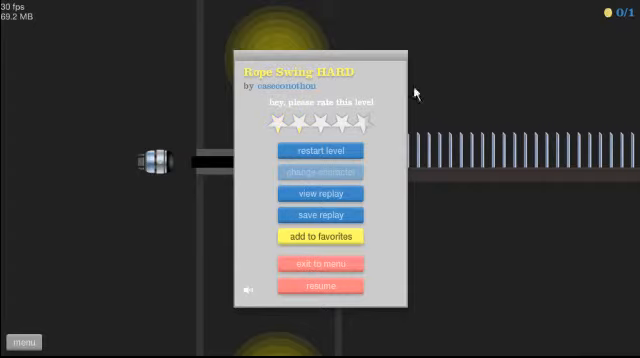
Resume the Rope Swing HARD run twice, continuing attempts until another crash.
{"action": "left_click", "coordinate": [318, 150]}
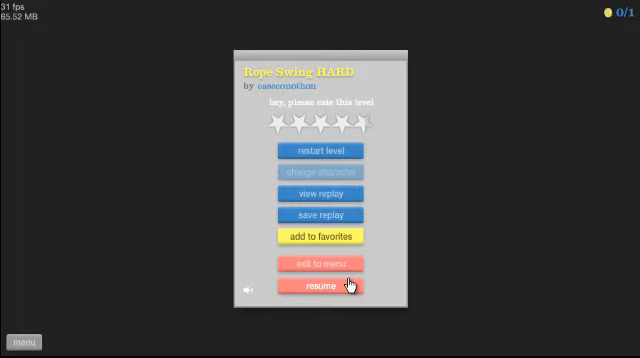
{"action": "left_click", "coordinate": [320, 284]}
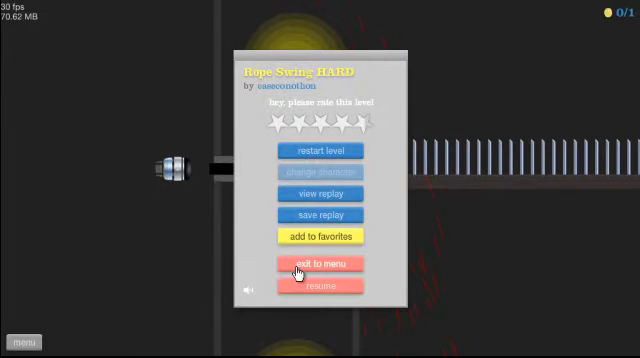
Exit Rope Swing HARD back to the user-submitted levels list.
{"action": "left_click", "coordinate": [318, 266]}
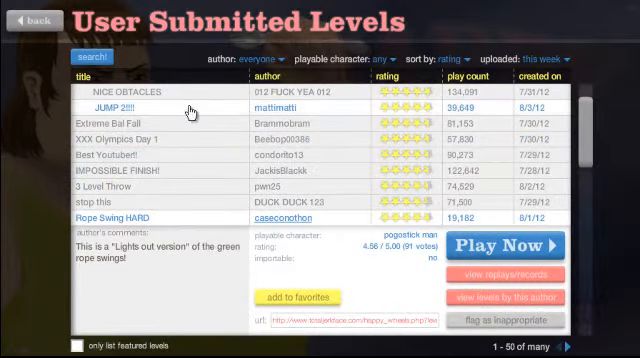